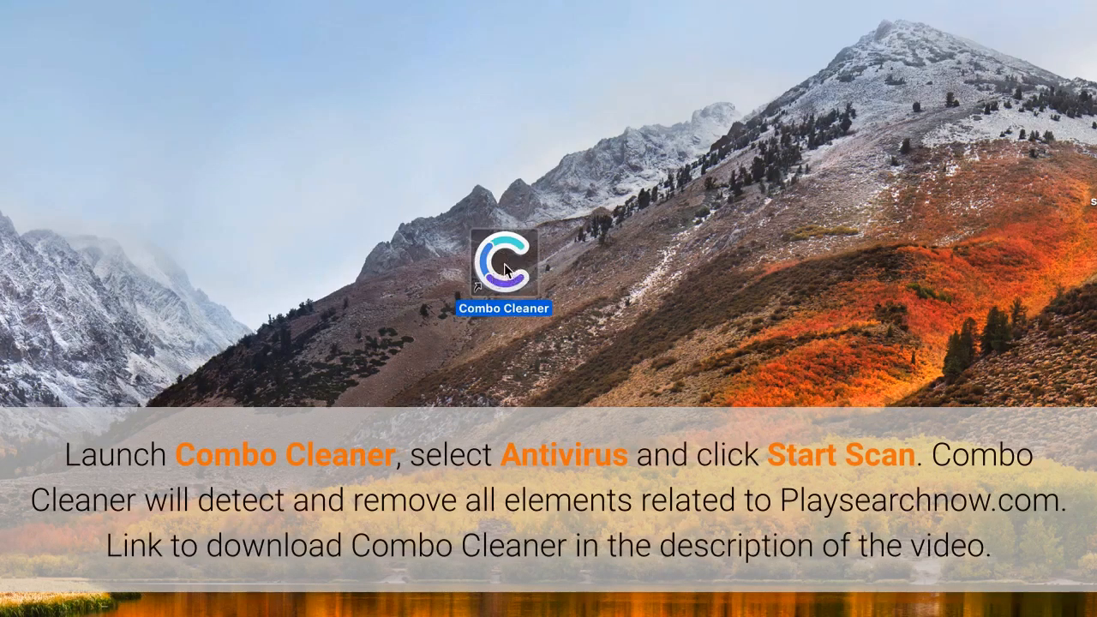
Launch Combo Cleaner and start a full antivirus scan of the Mac.
double_click(504, 261)
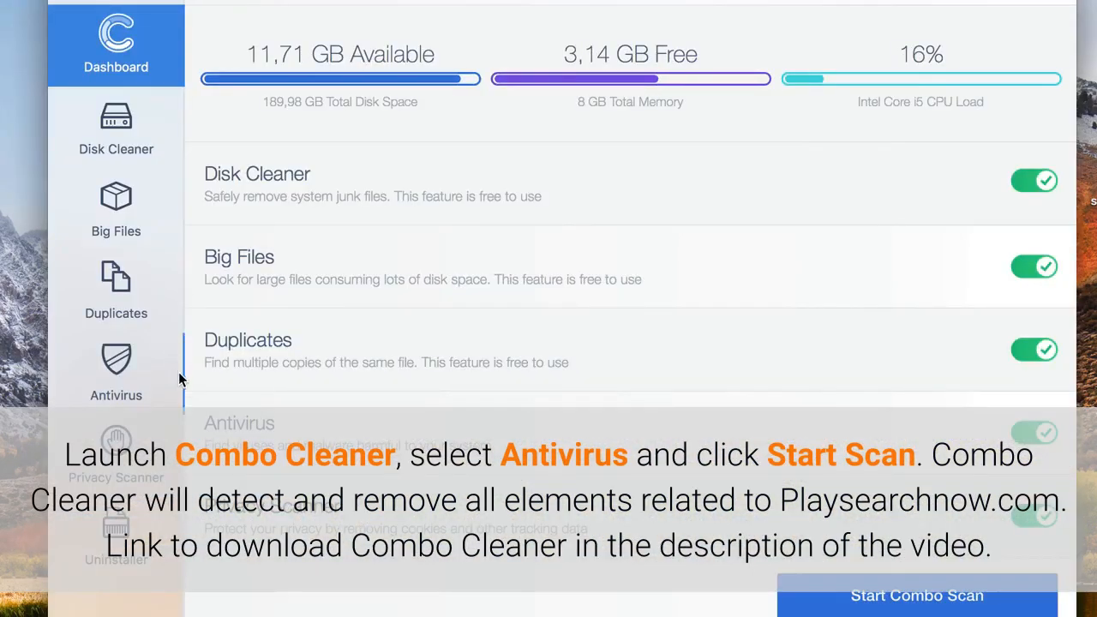
left_click(116, 374)
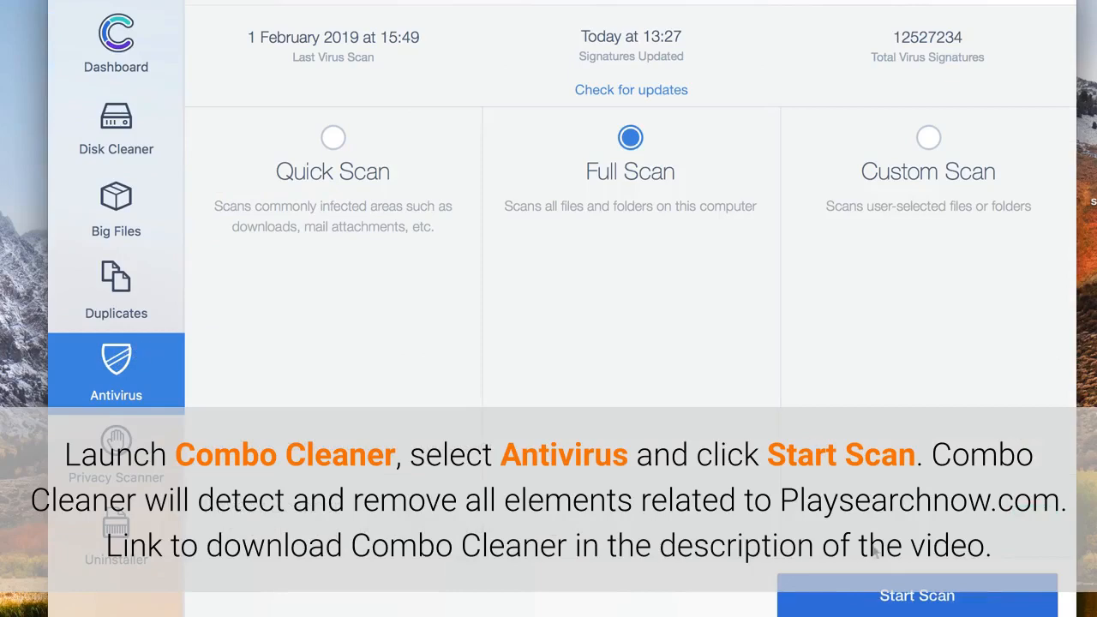
left_click(917, 594)
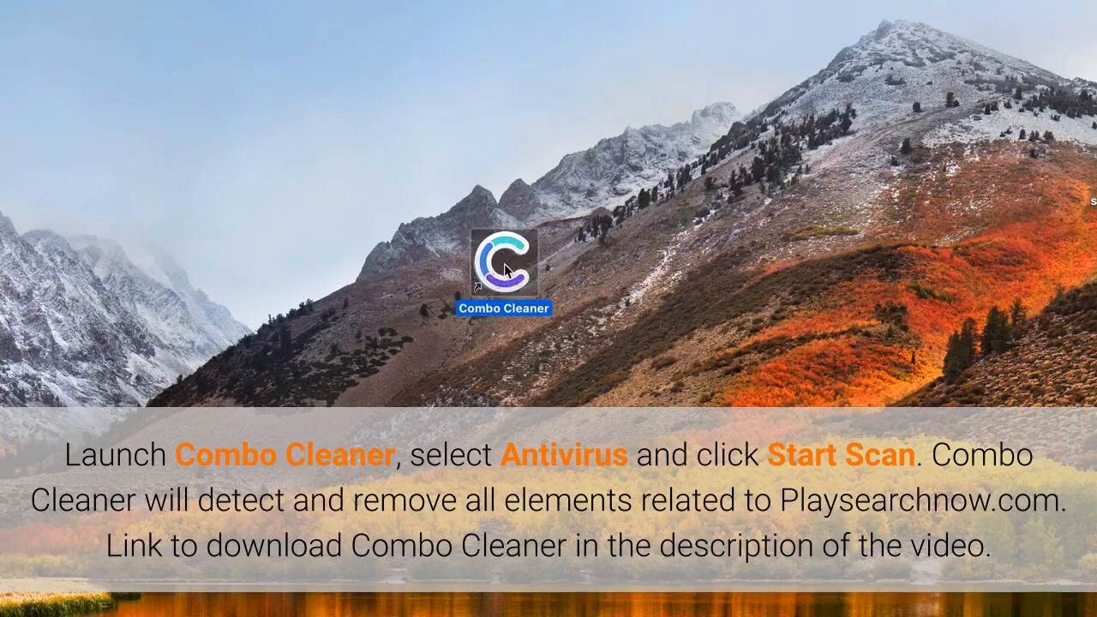
double_click(504, 264)
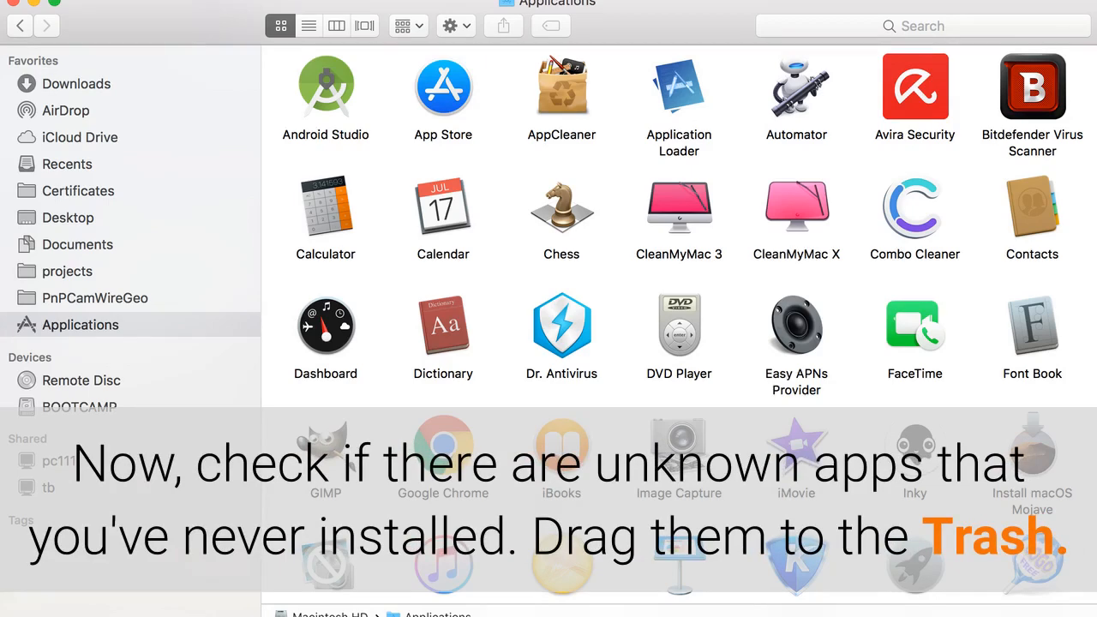
Open the Apple menu to reach System Preferences after checking Applications.
left_click(45, 17)
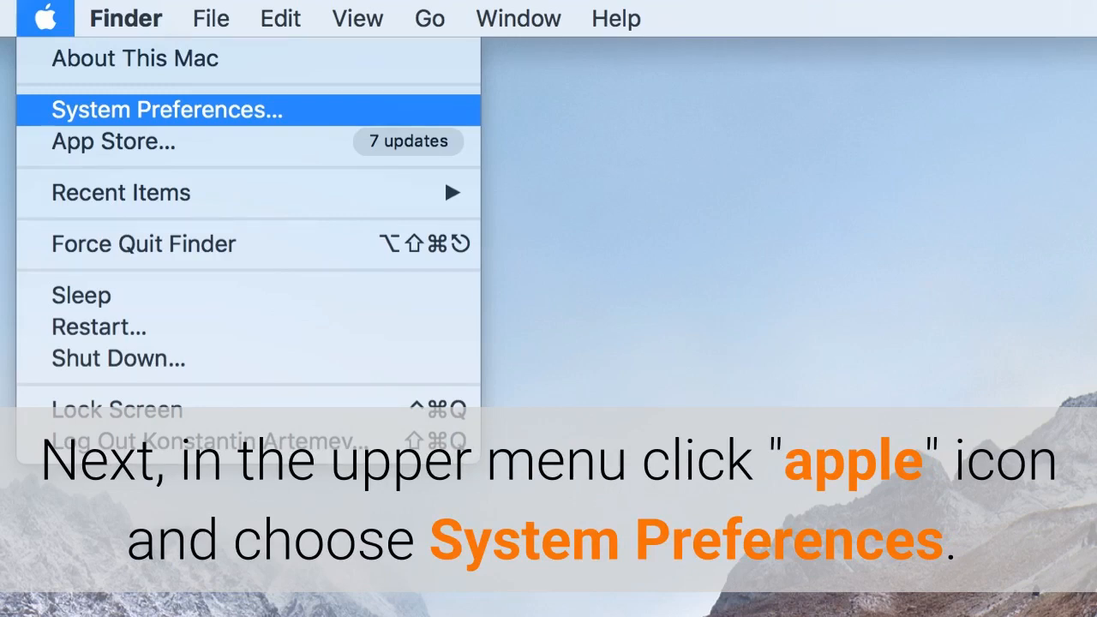
Show all System Preferences panes and select Profiles to remove hijacker profiles.
left_click(168, 110)
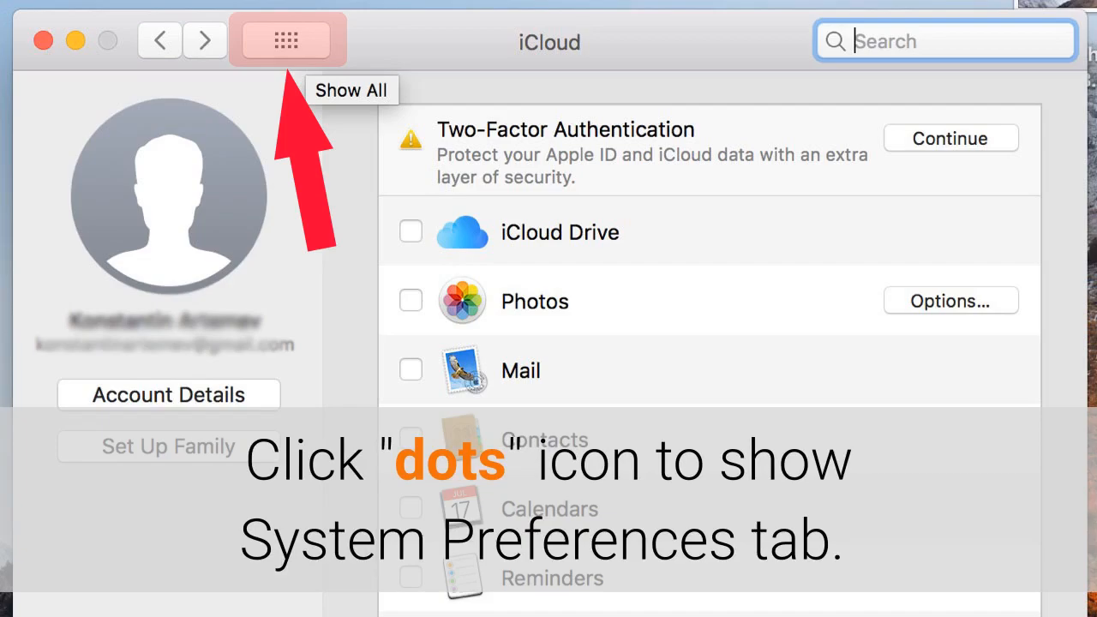
left_click(287, 41)
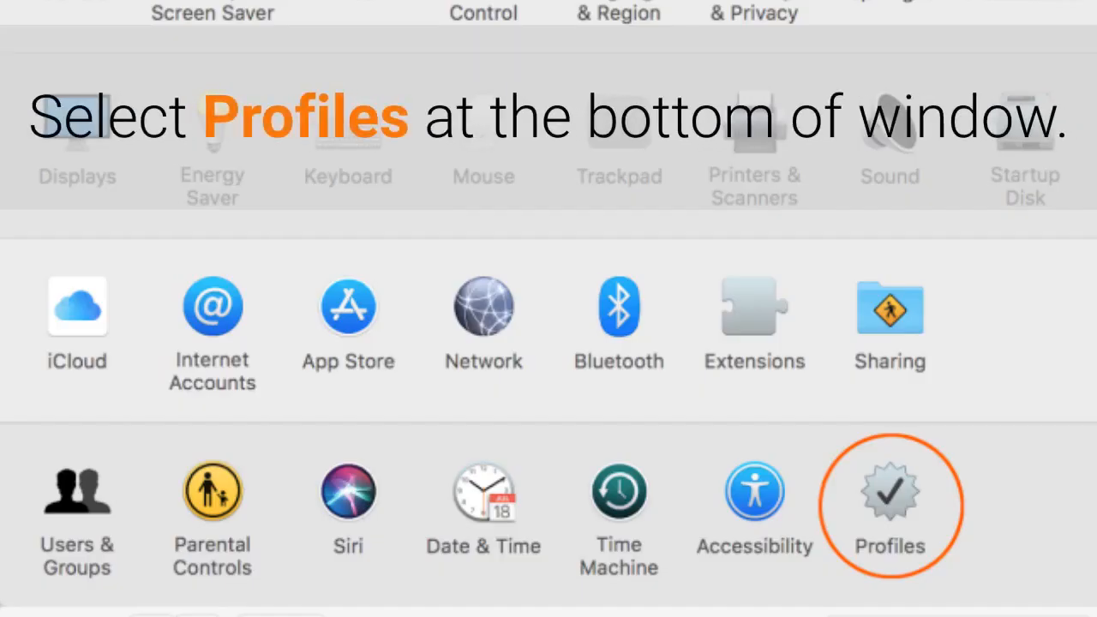
left_click(890, 506)
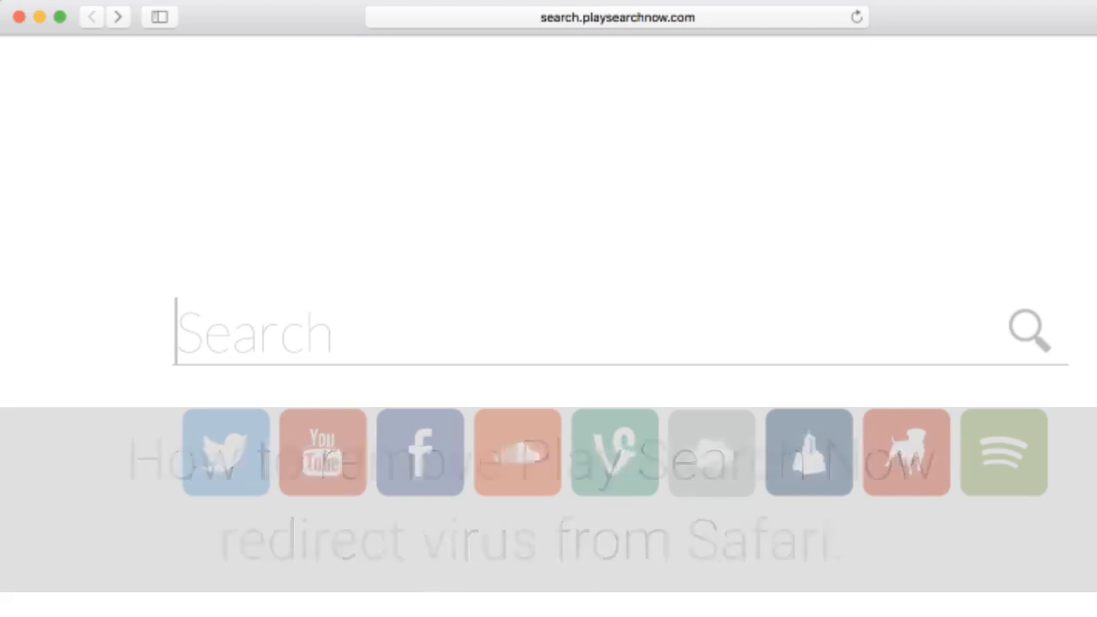
Reach Safari's Extensions preferences and uninstall the suspicious Playsearchnow extension.
left_click(39, 14)
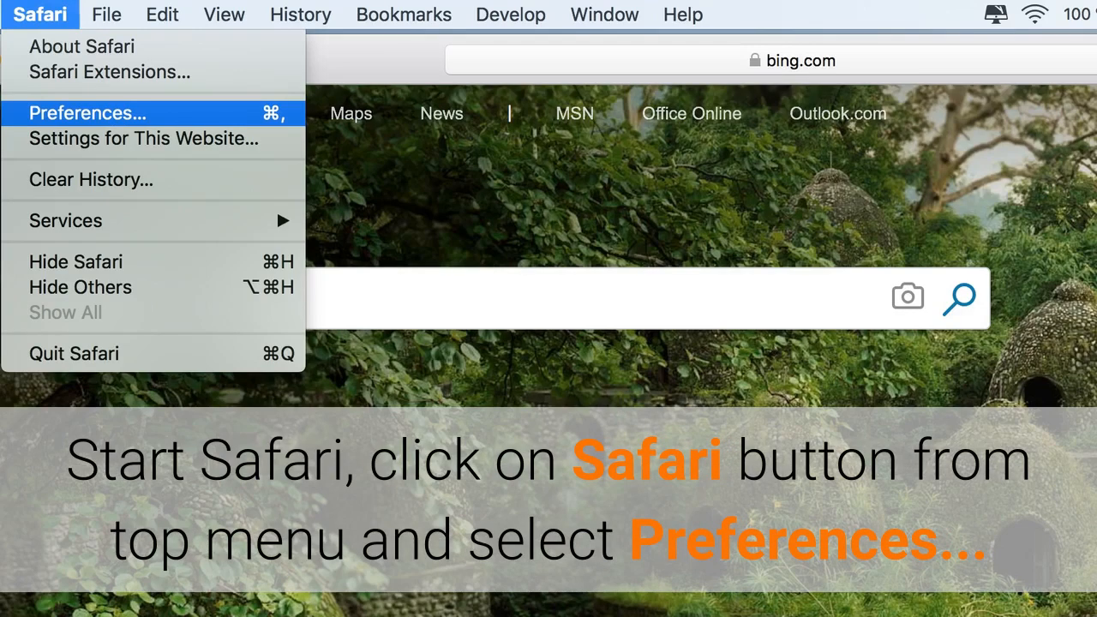
left_click(86, 113)
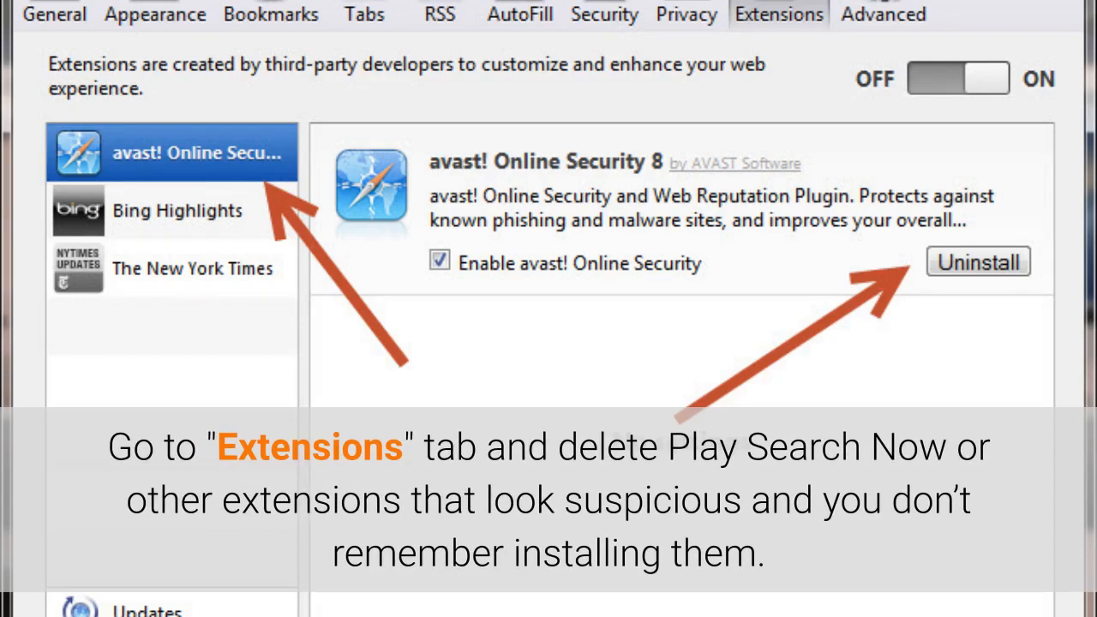
left_click(168, 111)
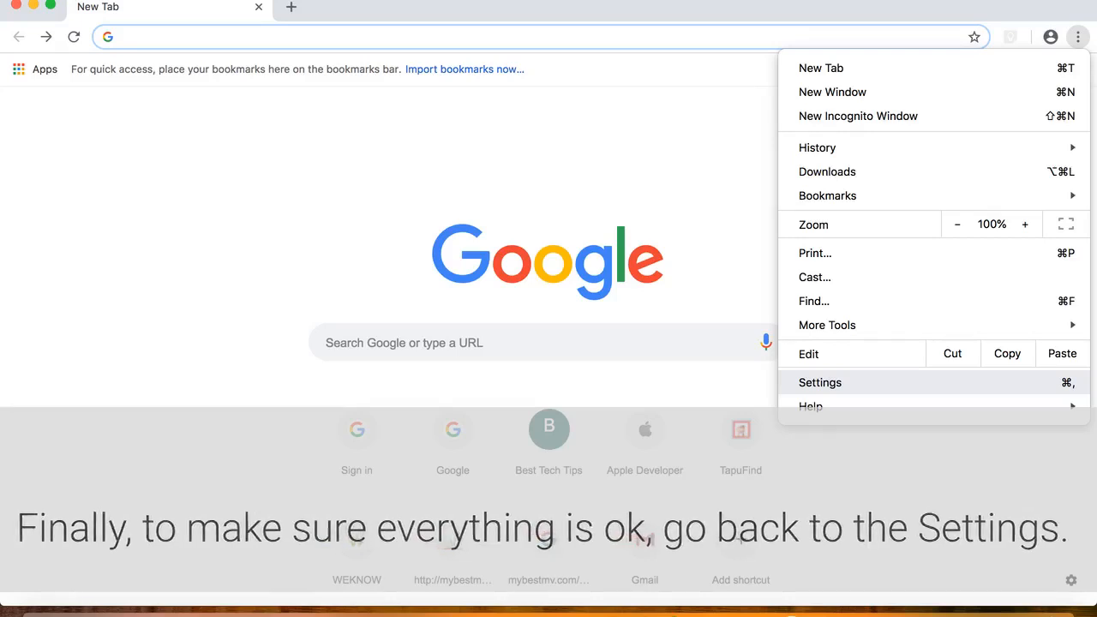
Show Chrome's Settings with Google as the address-bar search engine.
left_click(819, 382)
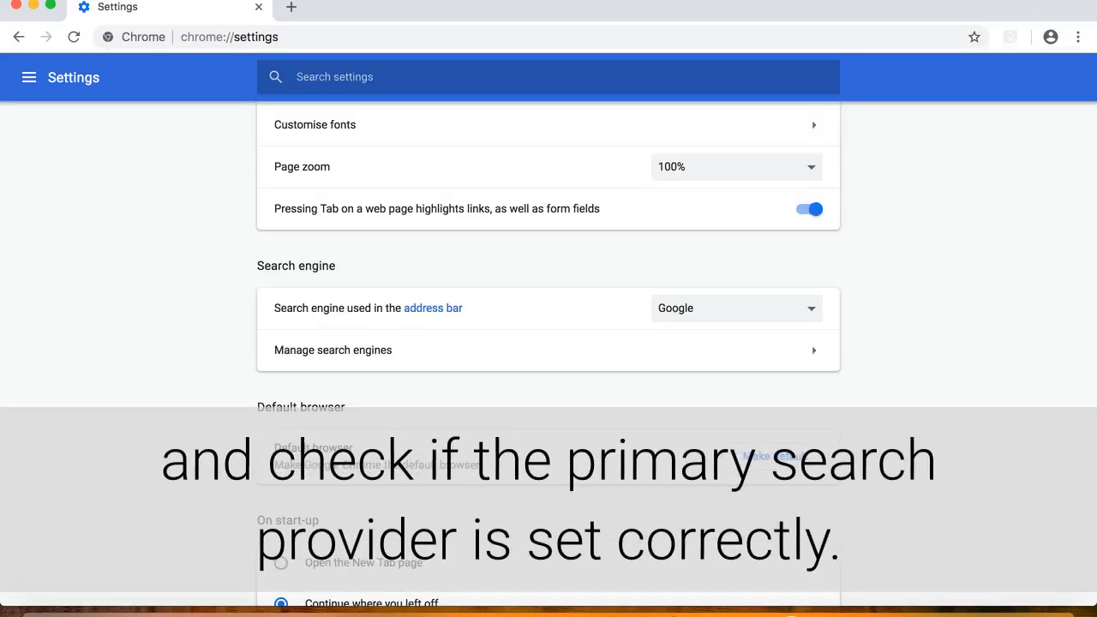